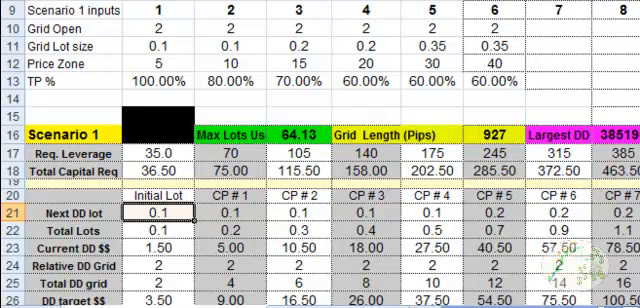
scroll("down", 3)
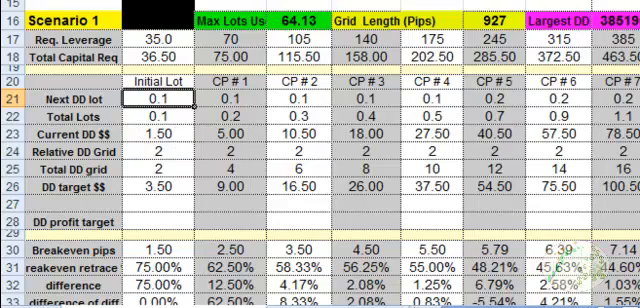
scroll("down", 3)
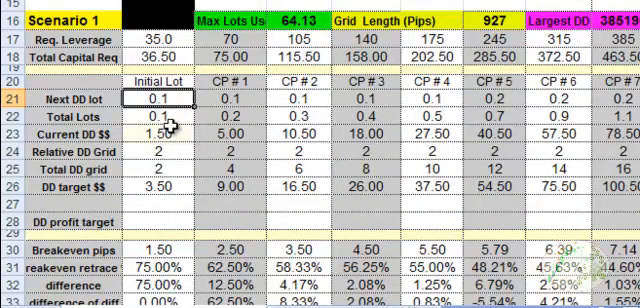
mouse_move(176, 128)
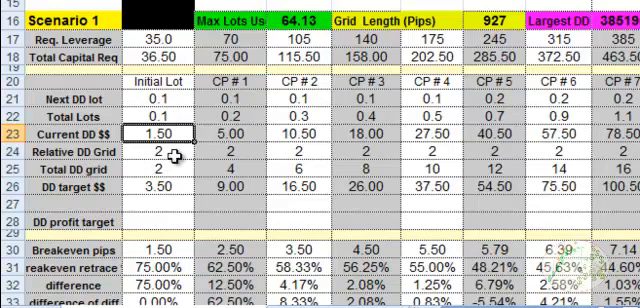
scroll("down", 3)
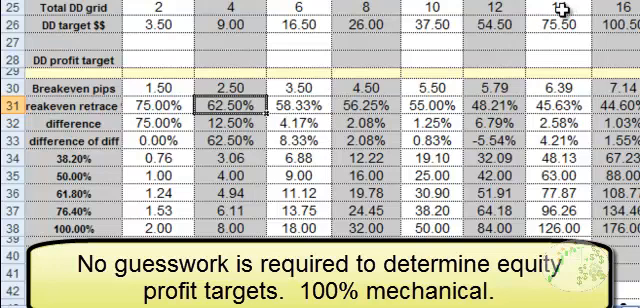
mouse_move(396, 92)
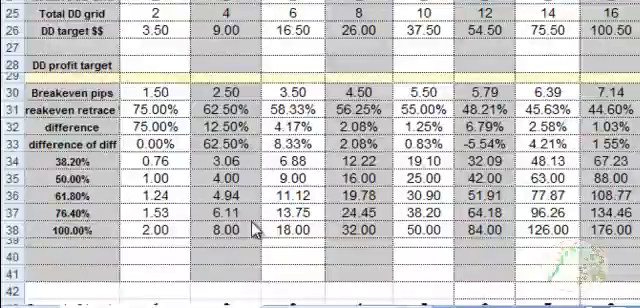
scroll("up", 3)
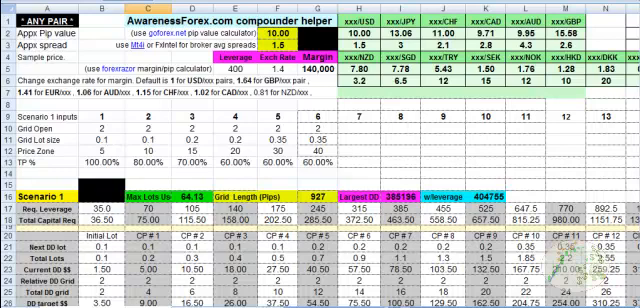
scroll("down", 3)
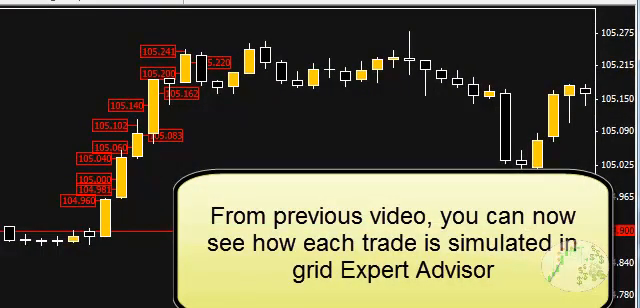
mouse_move(90, 204)
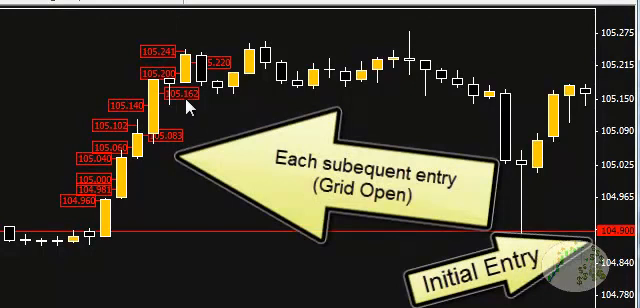
mouse_move(120, 204)
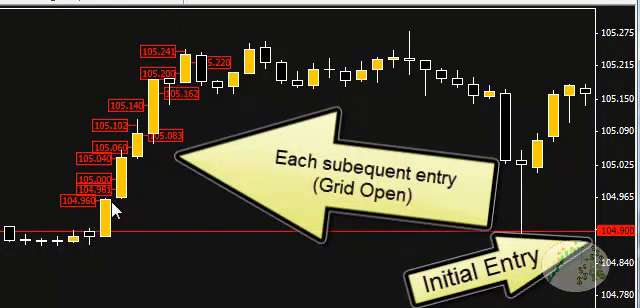
mouse_move(224, 236)
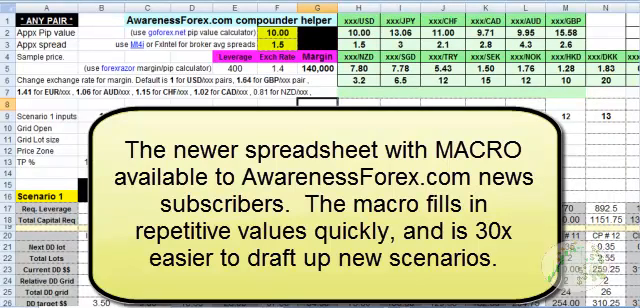
scroll("down", 3)
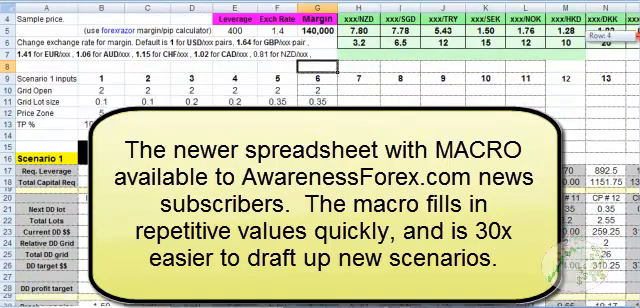
scroll("down", 3)
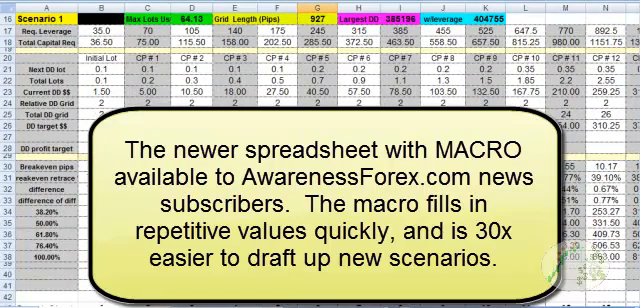